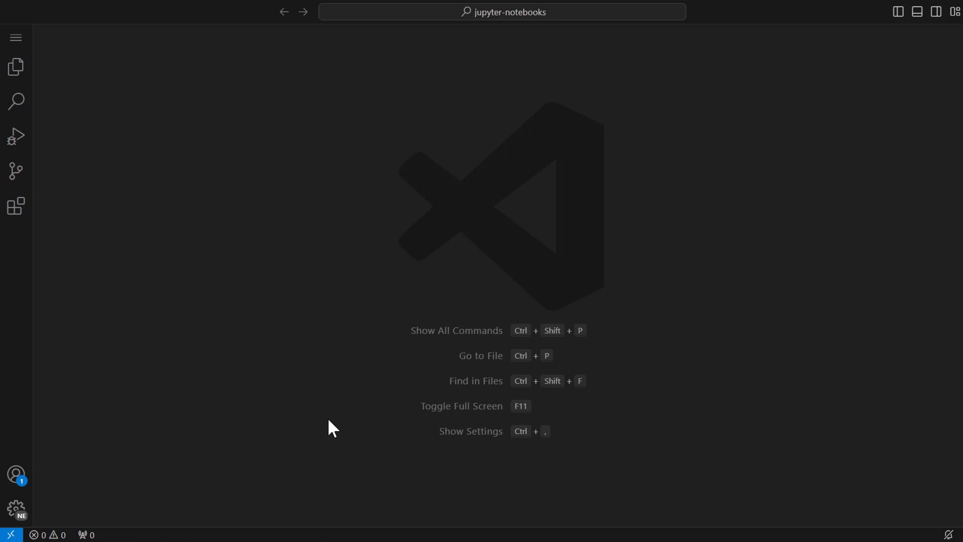
mouse_move(122, 280)
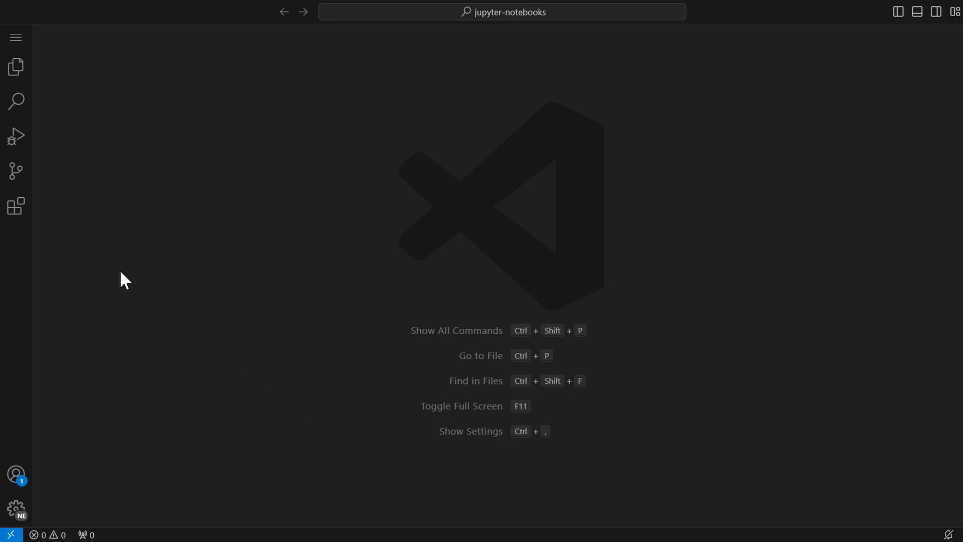
- Search 'jupyter' in Extensions and install Microsoft's Jupyter extension pack
click(16, 205)
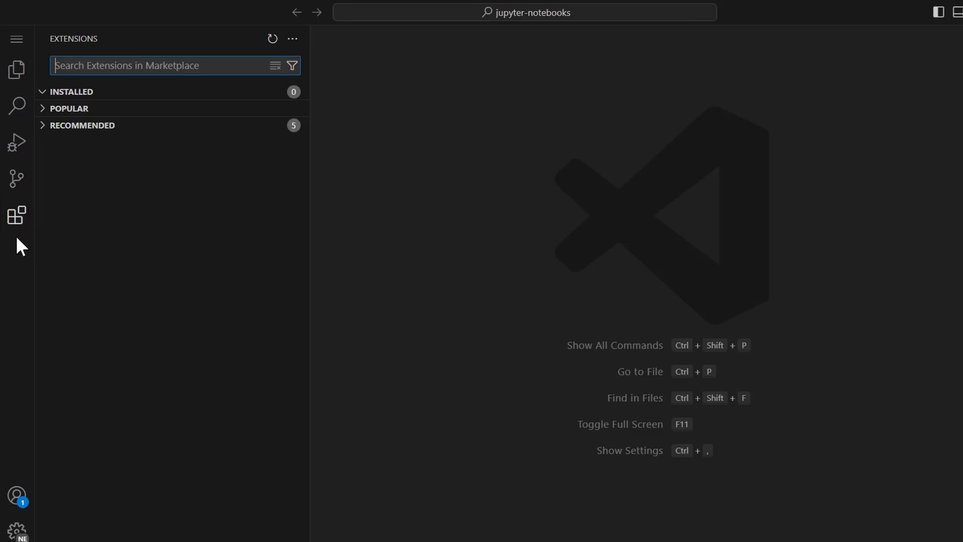
text(ju)
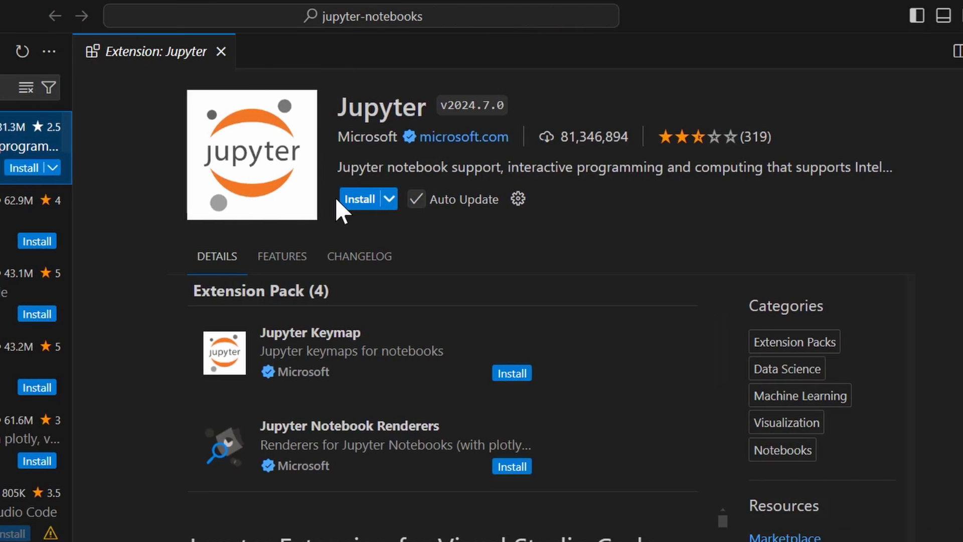
click(359, 198)
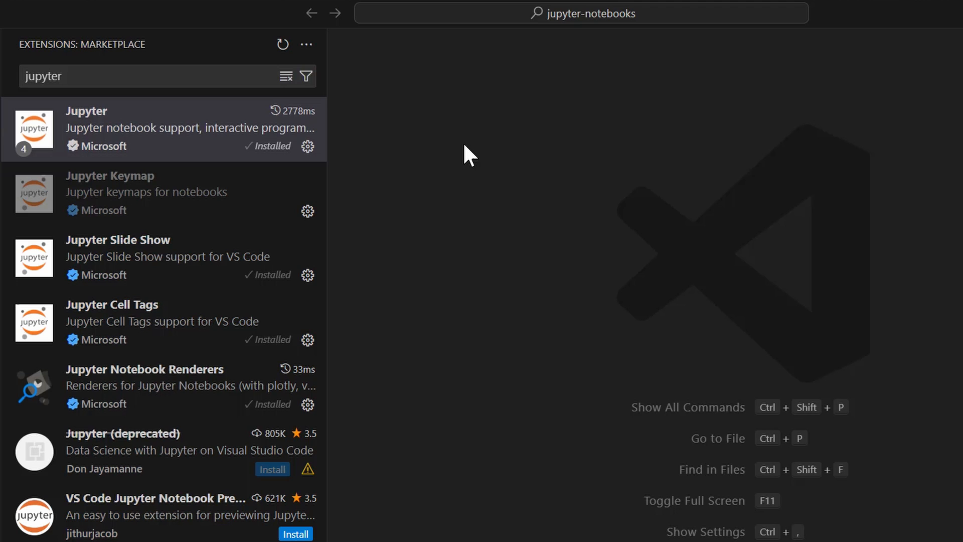
text(>open walkthrou)
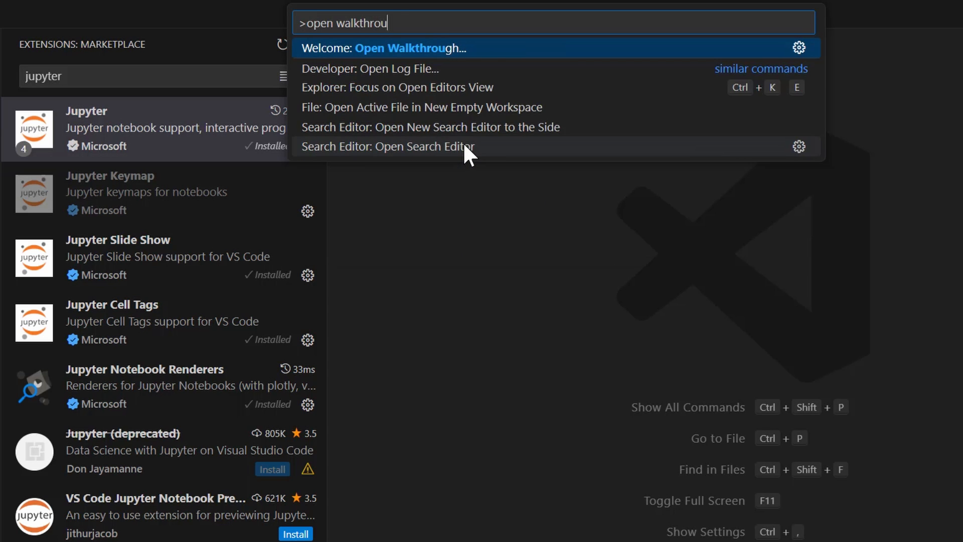
click(391, 49)
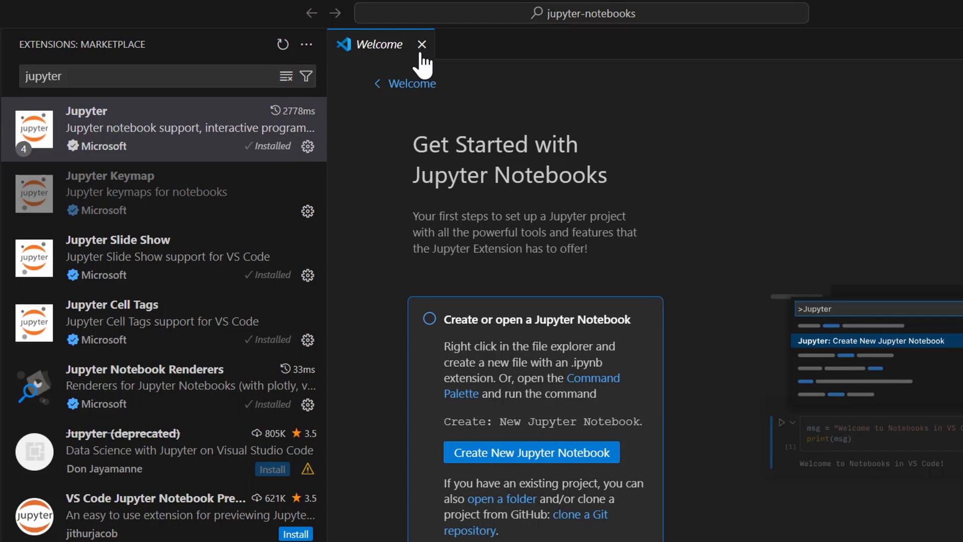
click(422, 44)
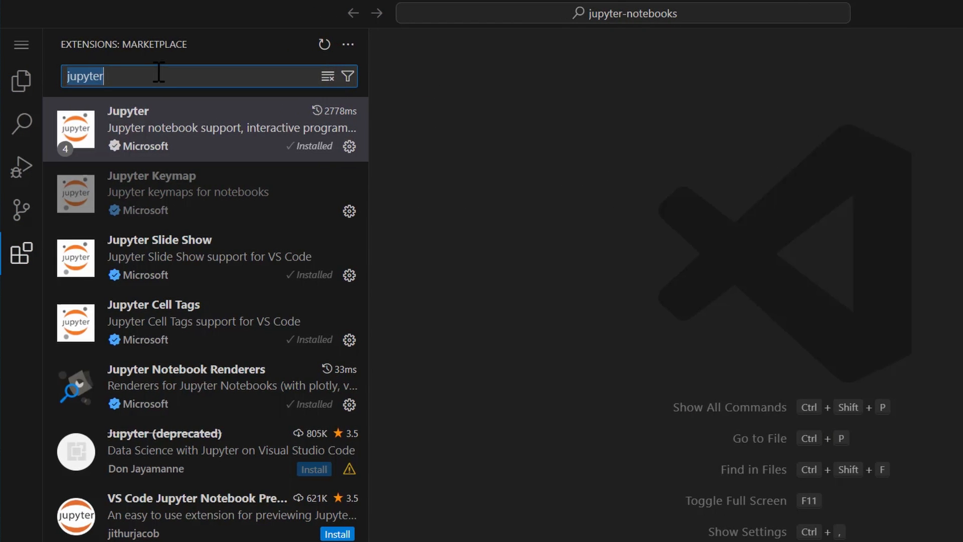
- Search 'python' in Extensions and install Microsoft's Python extension
text(python)
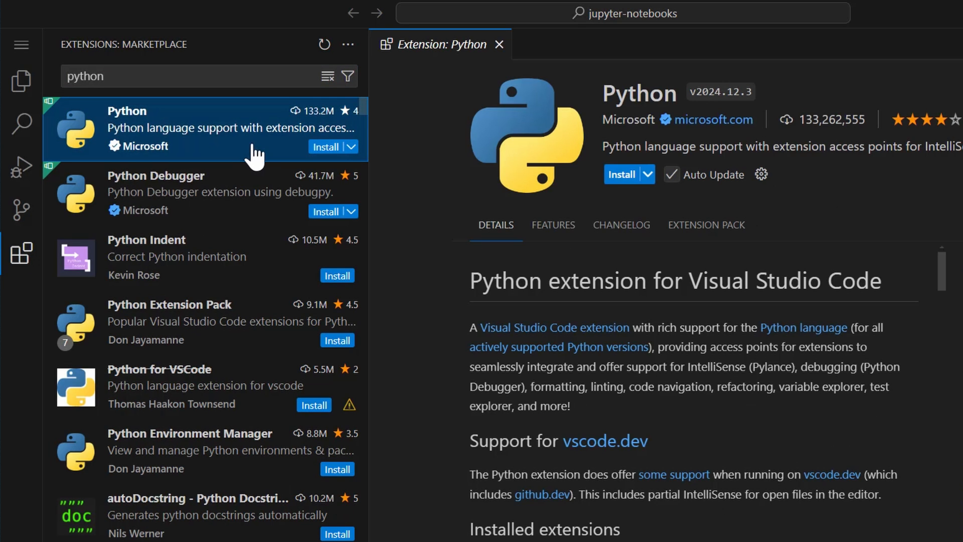
click(621, 174)
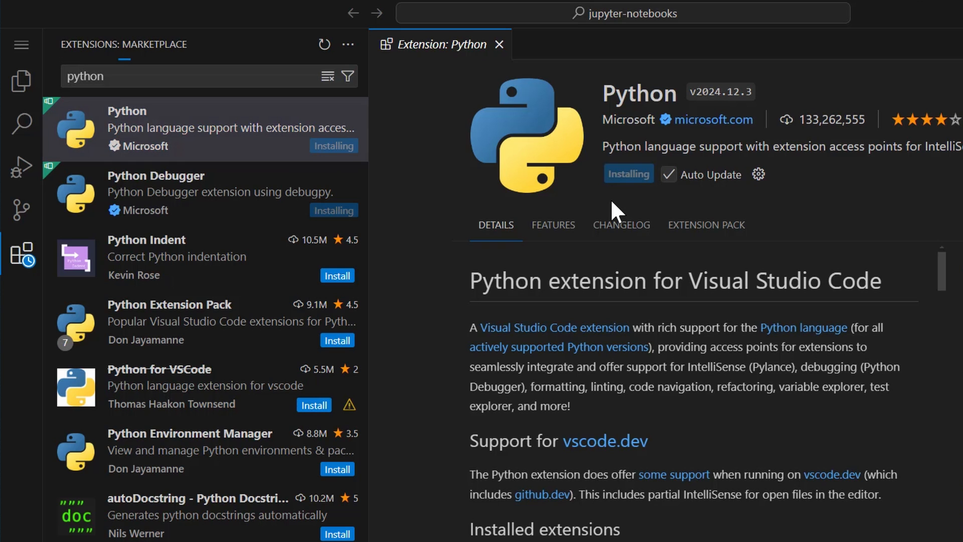
- Create a new Jupyter notebook and save it as MyFirstNotebook.ipynb
key(Ctrl+Shift+P)
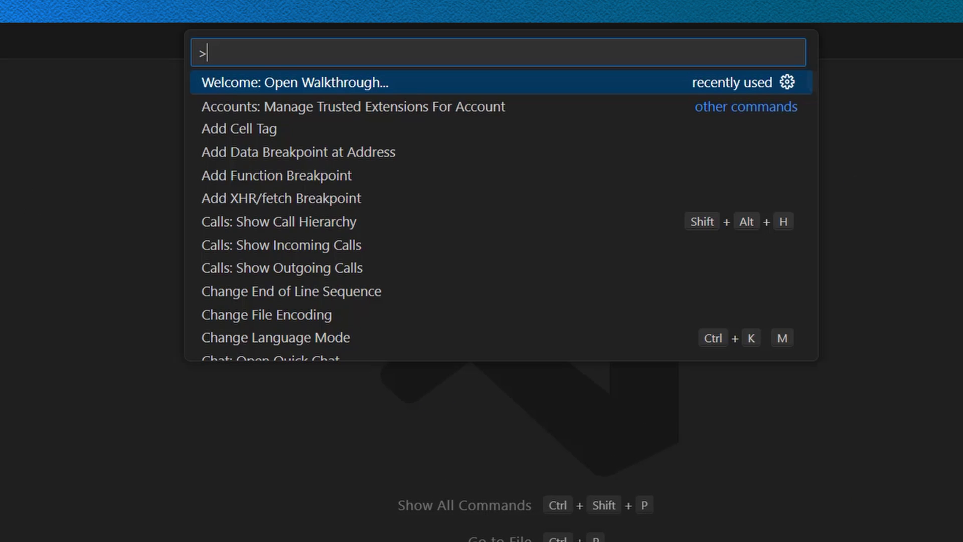
text(create new j)
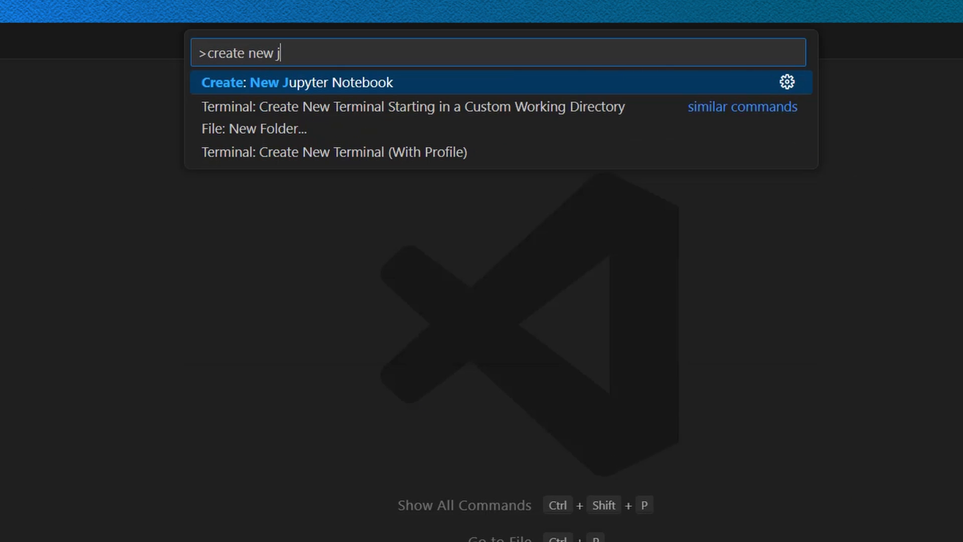
text(upyter)
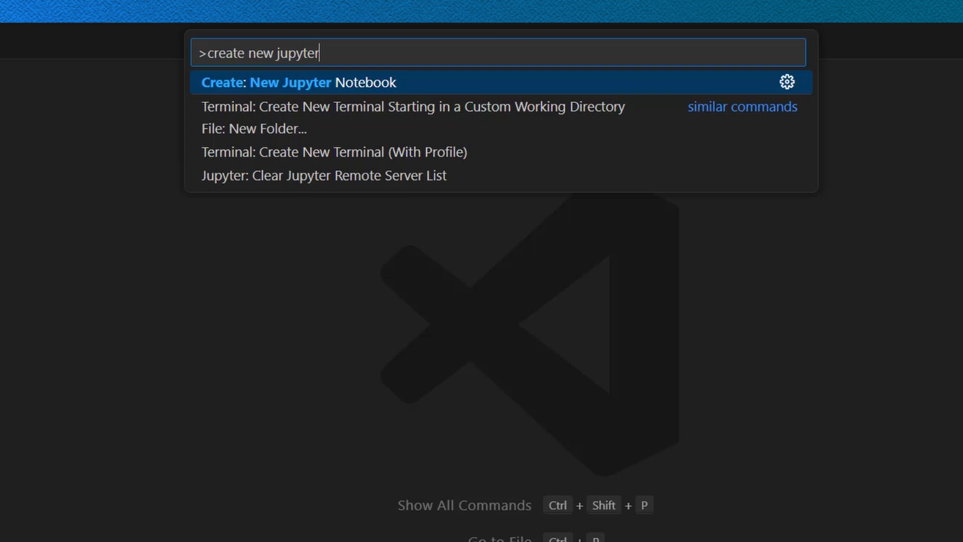
click(301, 82)
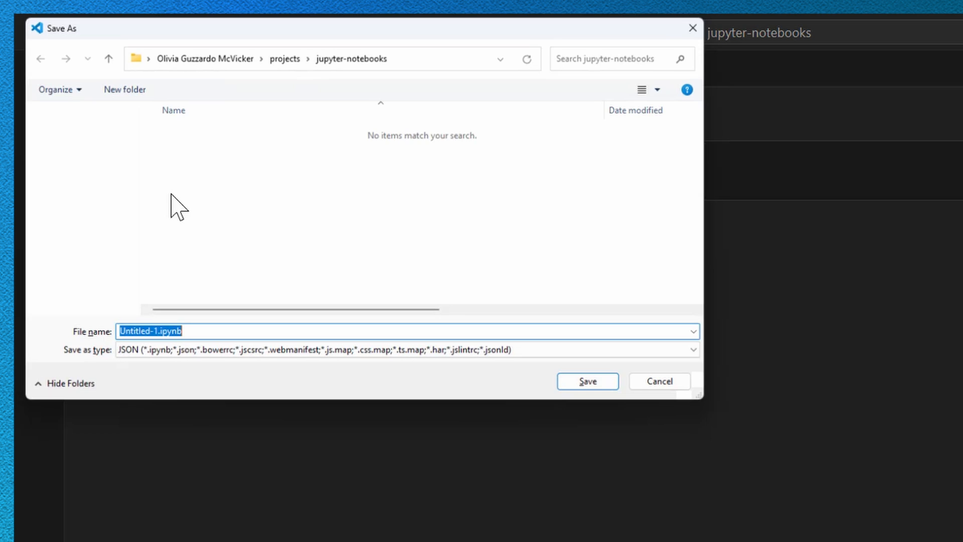
text(MyFirstNote)
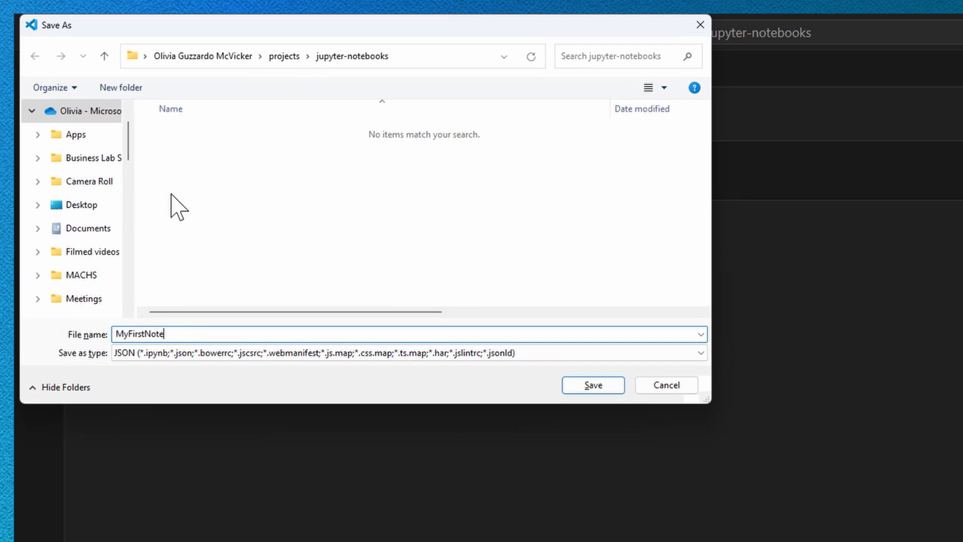
click(593, 385)
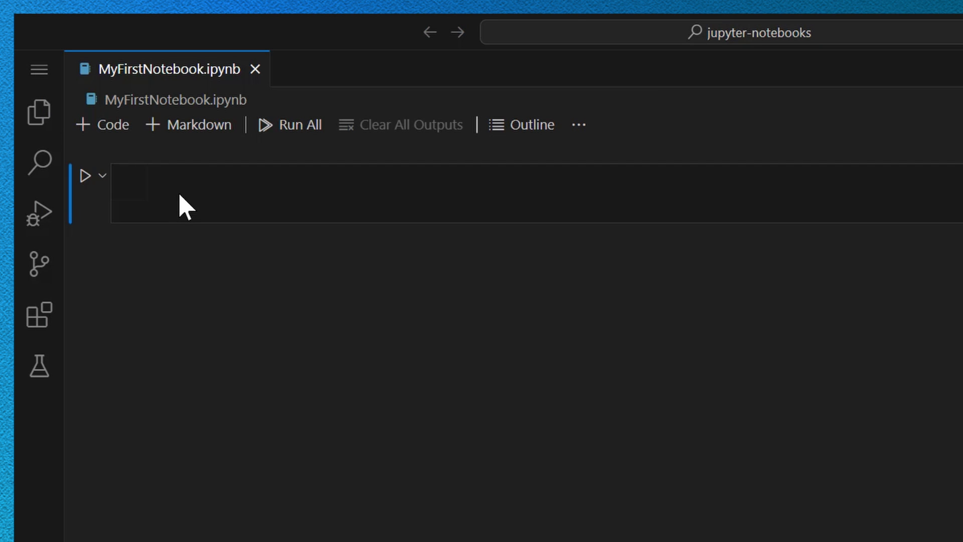
mouse_move(177, 209)
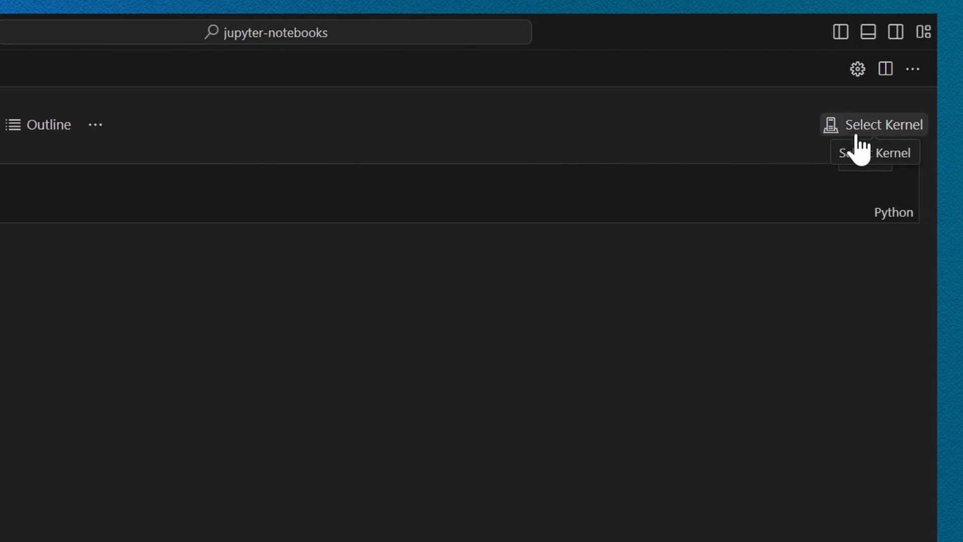
- Select a Python environment as the notebook's kernel
click(877, 124)
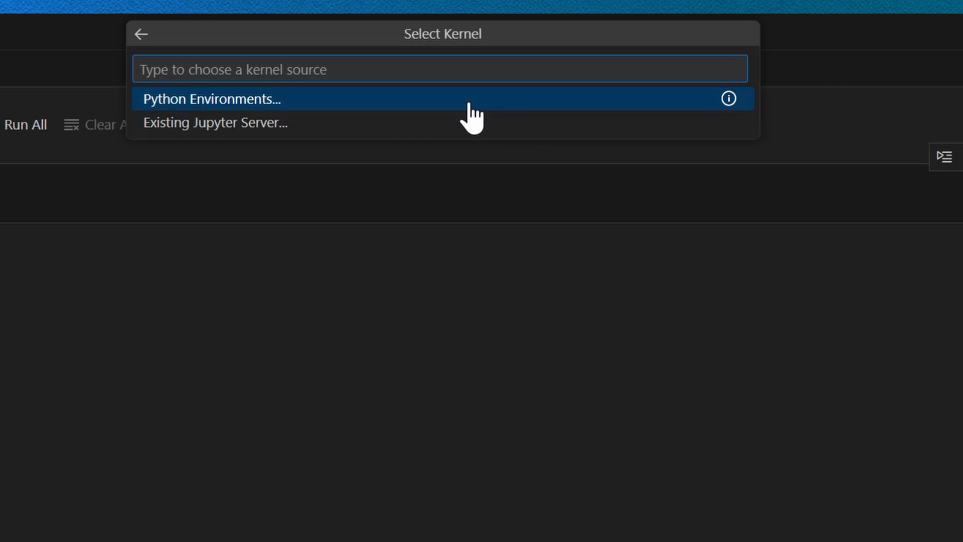
click(211, 98)
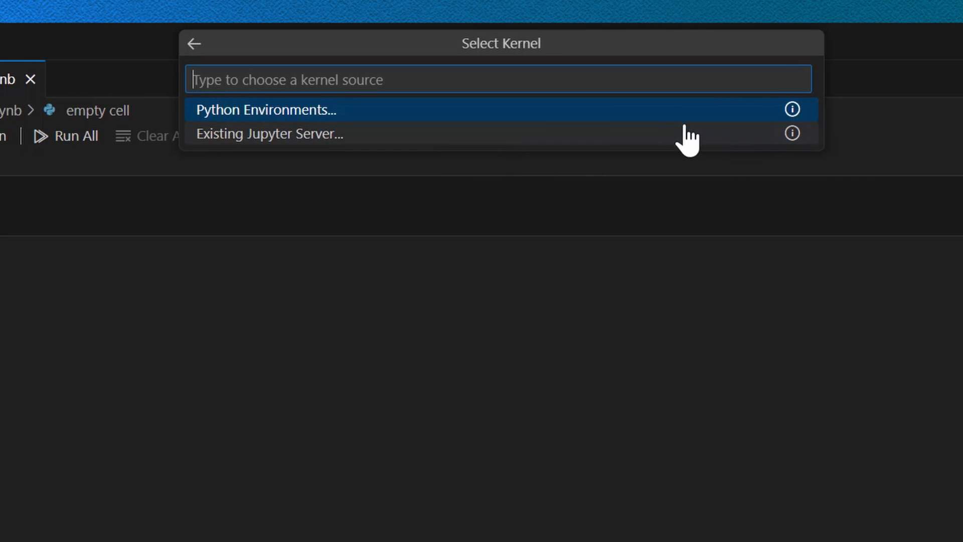
click(265, 110)
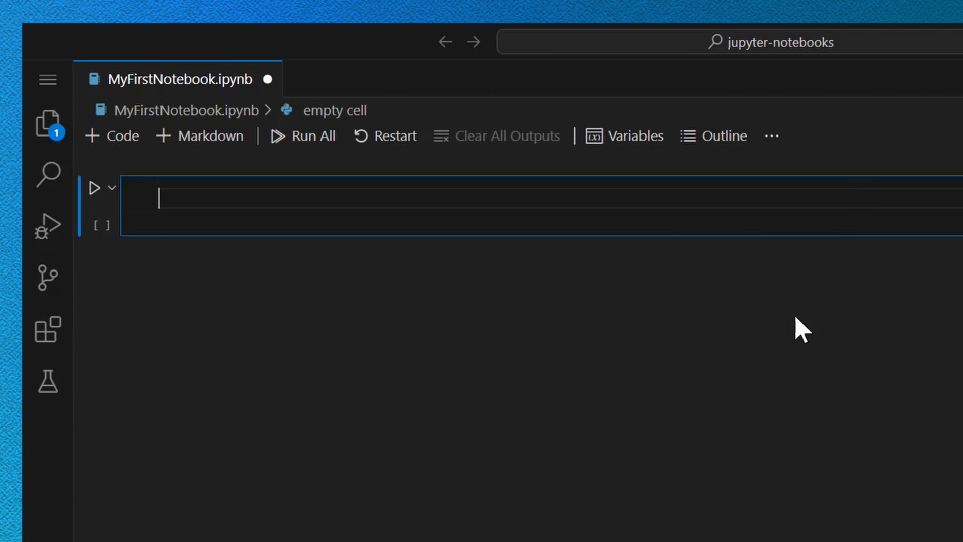
- Enter print("Hello World!") in the first cell and run it
text(print(""))
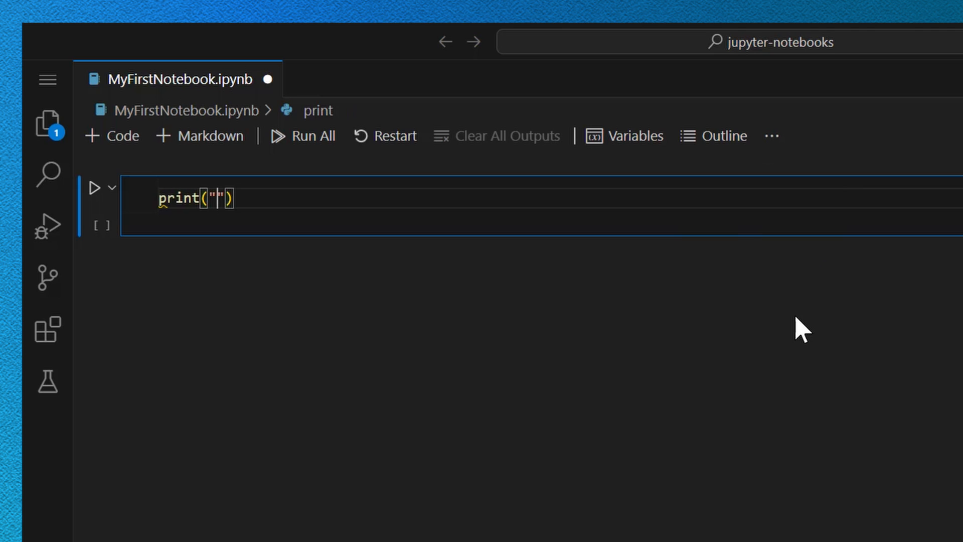
text(Hello World!)
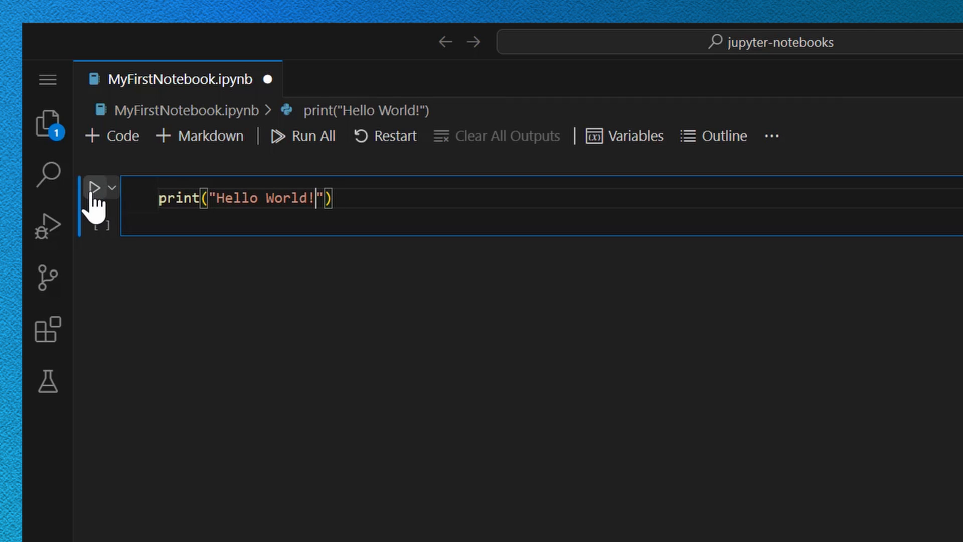
mouse_move(95, 199)
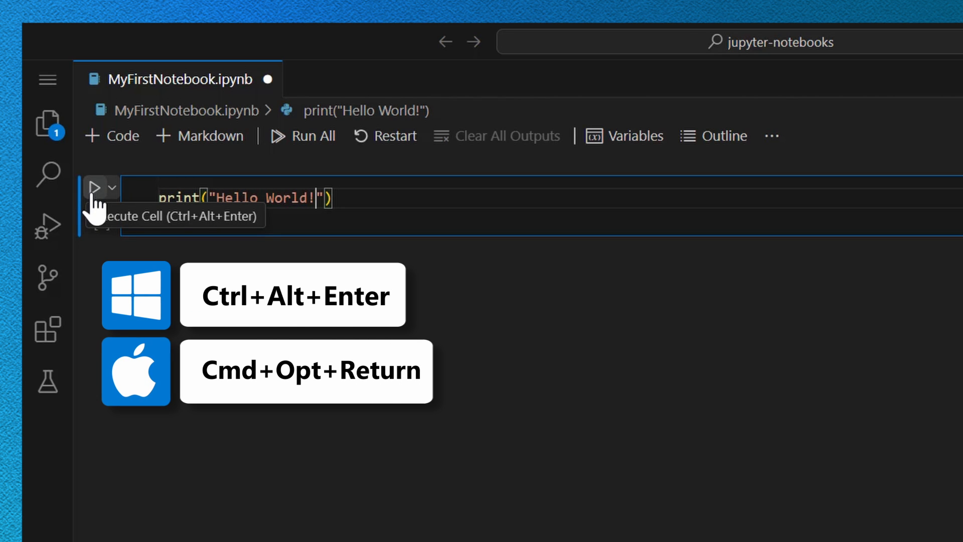
click(95, 187)
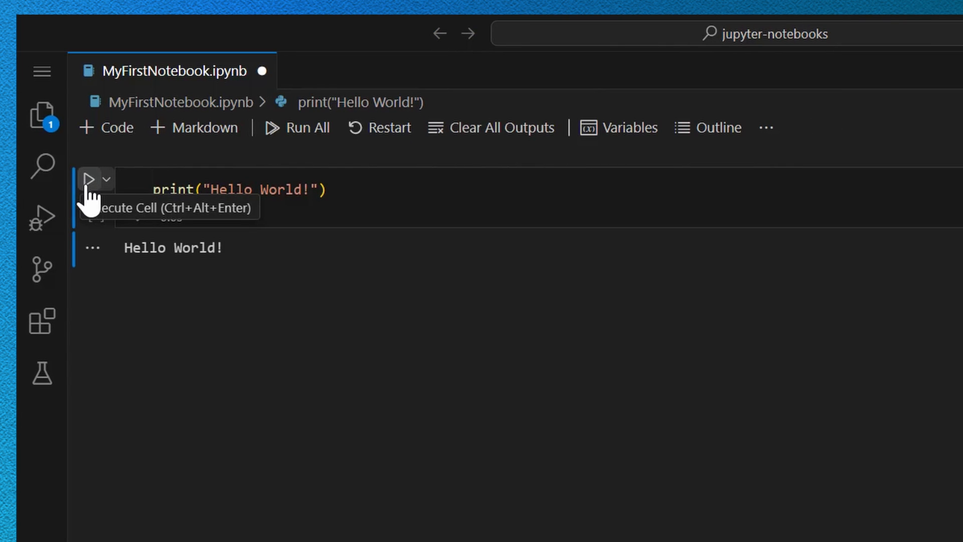
click(91, 178)
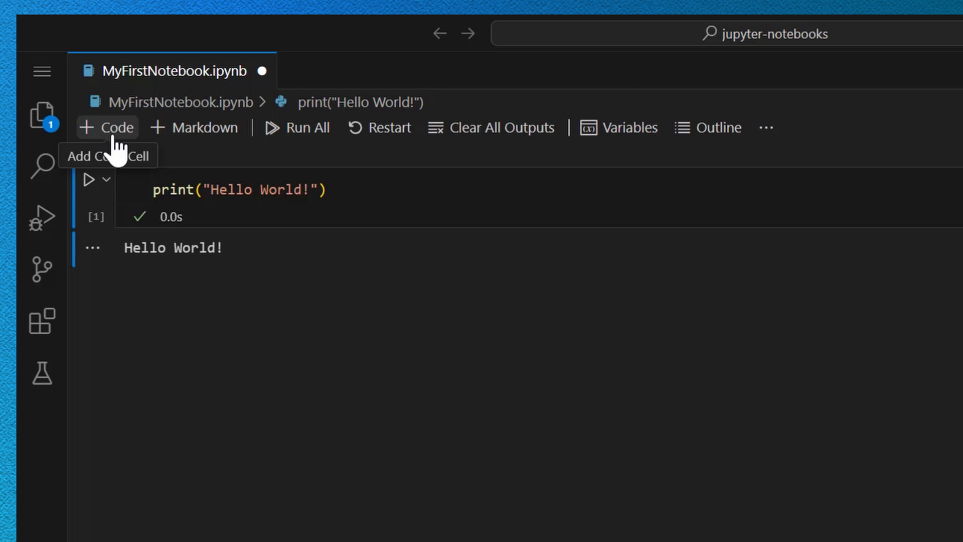
mouse_move(213, 140)
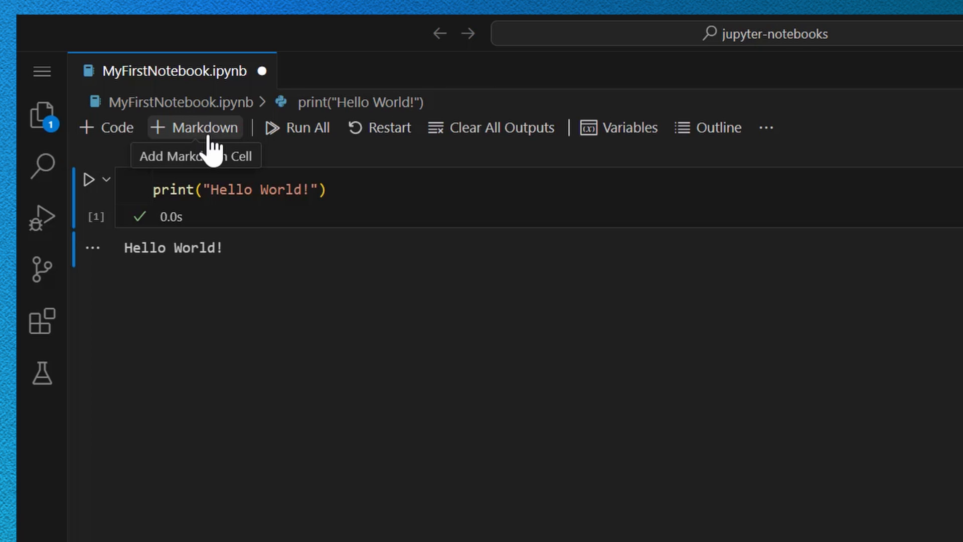
mouse_move(697, 267)
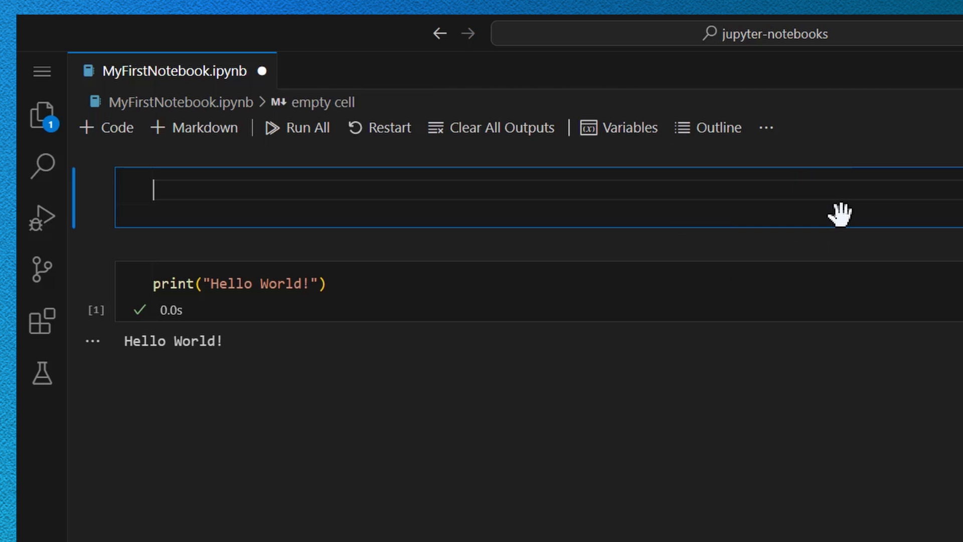
- Add the '# My First Notebook' title and Section 1, Nested Section, Section 2 markdown headings
text(# My First Ntebook)
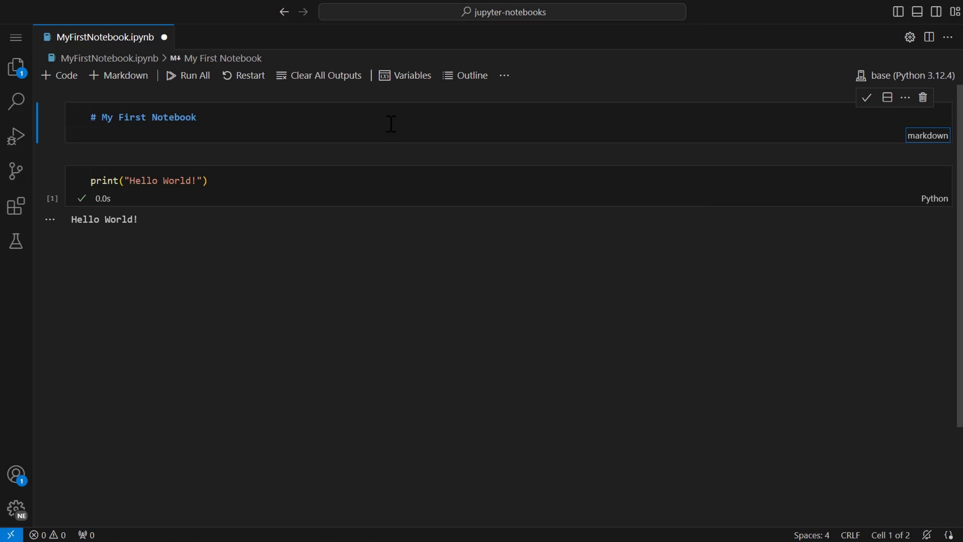
click(869, 98)
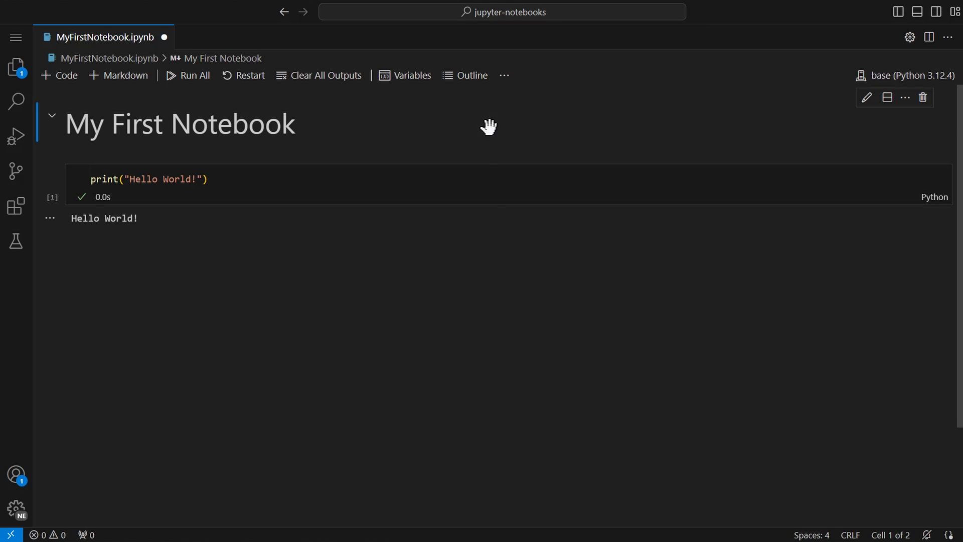
click(119, 74)
text(Section 1)
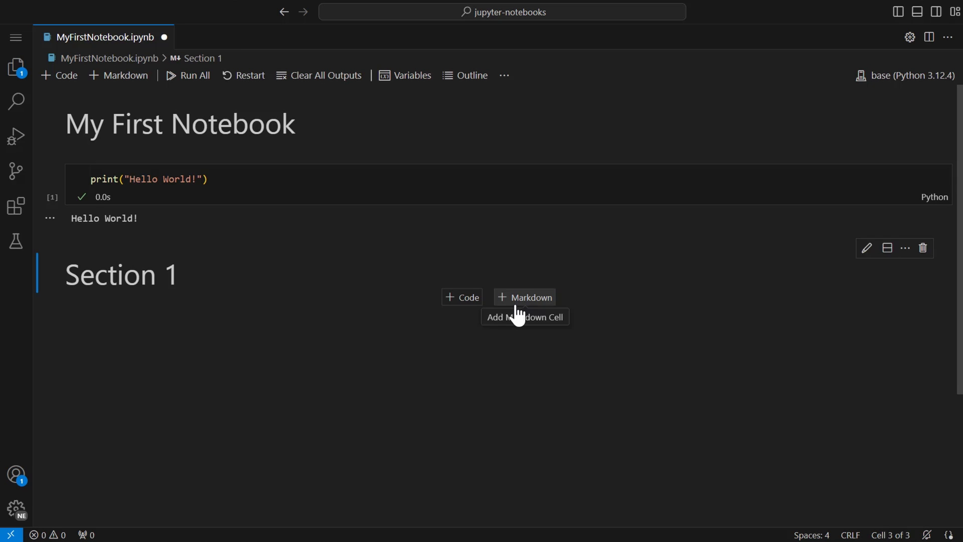
click(524, 297)
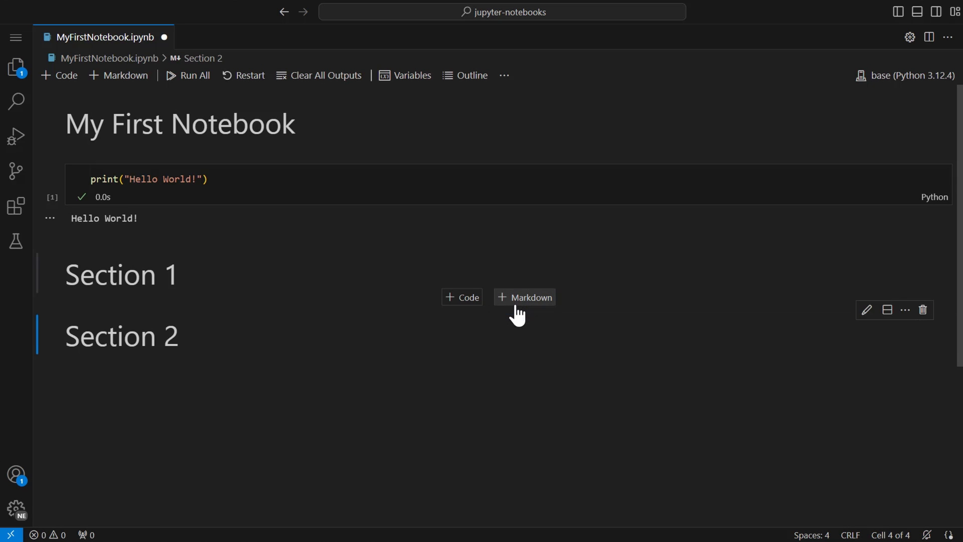
click(524, 297)
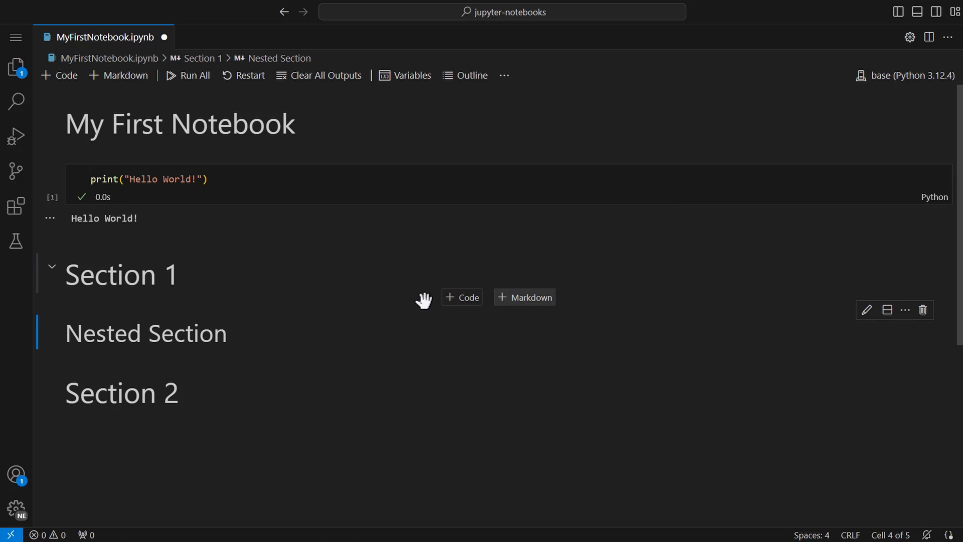
click(51, 275)
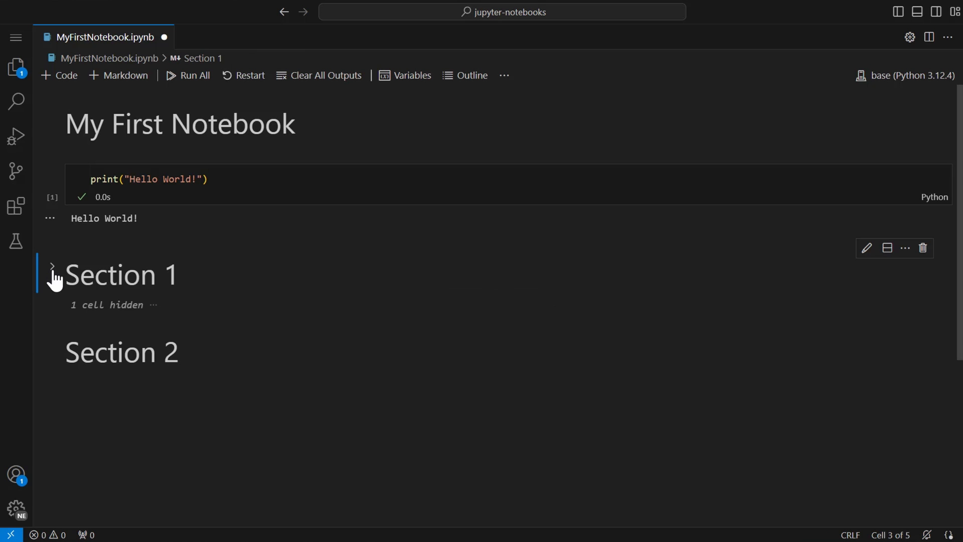
- Expand Section 1, jump to it, and delete the Section 1 and Nested Section heading cells
click(53, 278)
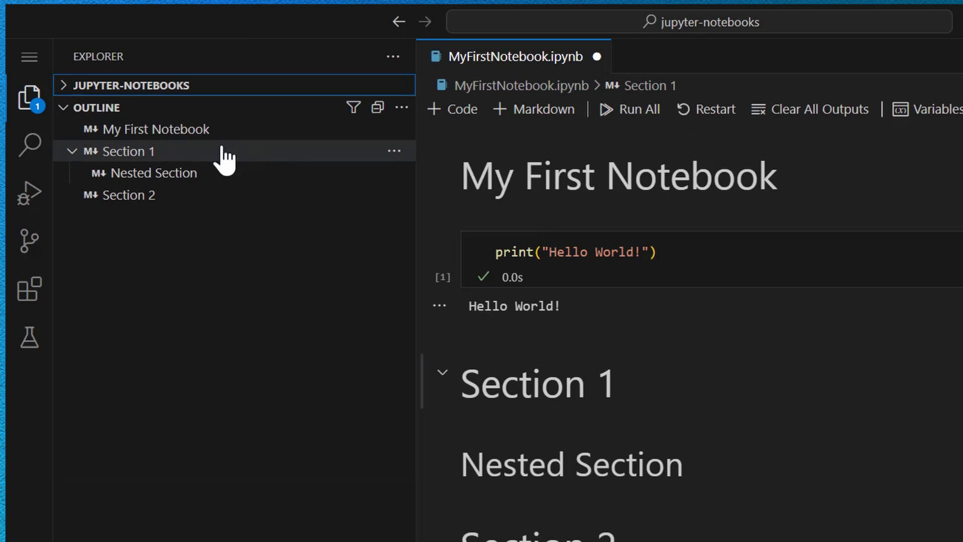
click(75, 151)
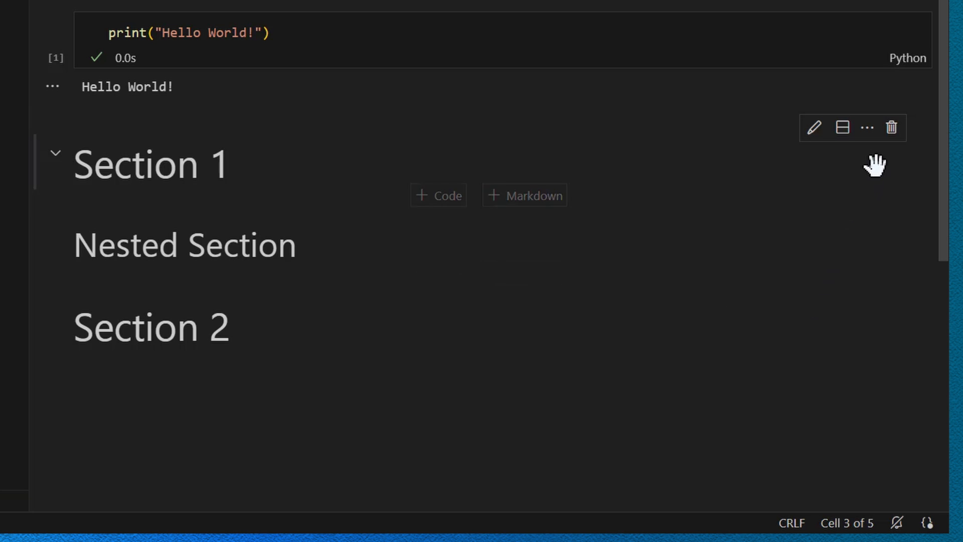
click(893, 127)
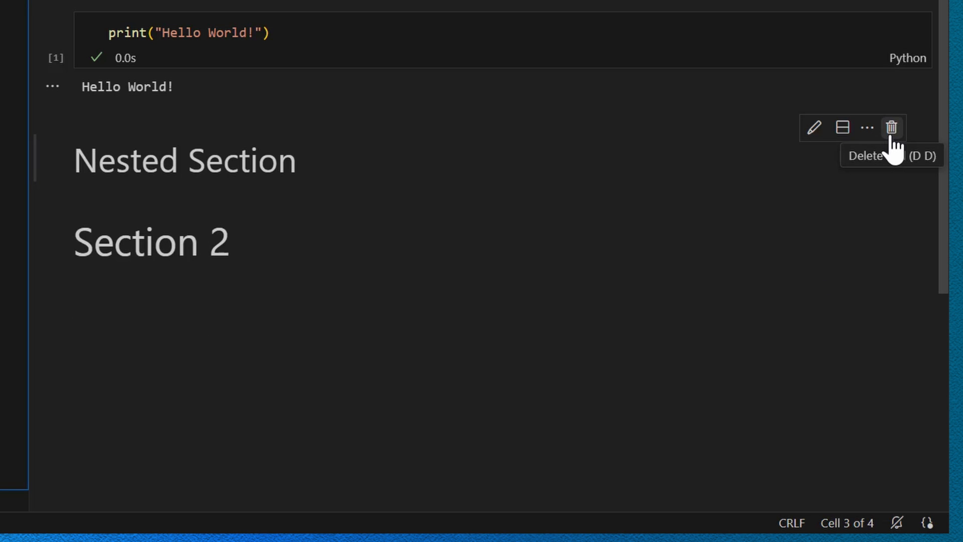
click(891, 127)
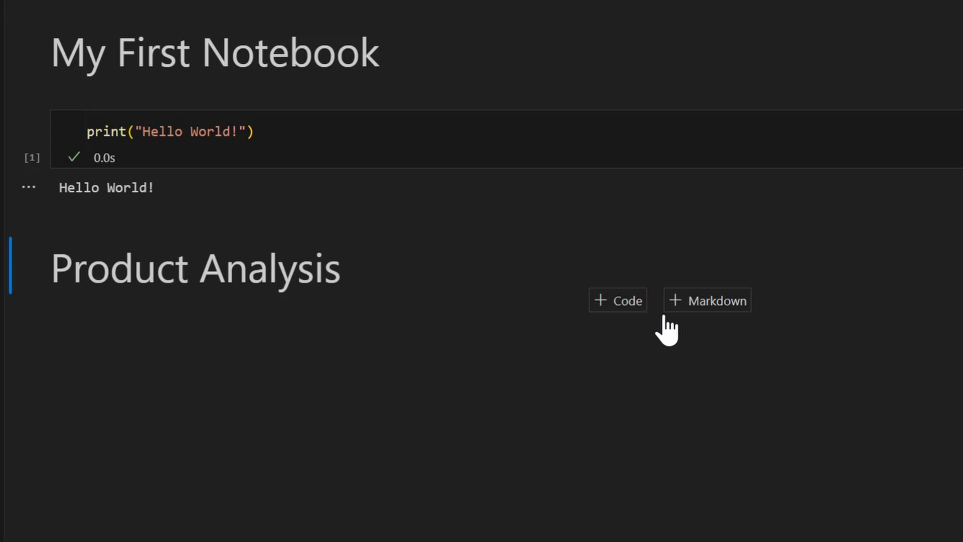
- Add a code cell importing pandas and building DataFrame df, then add an empty cell
click(618, 300)
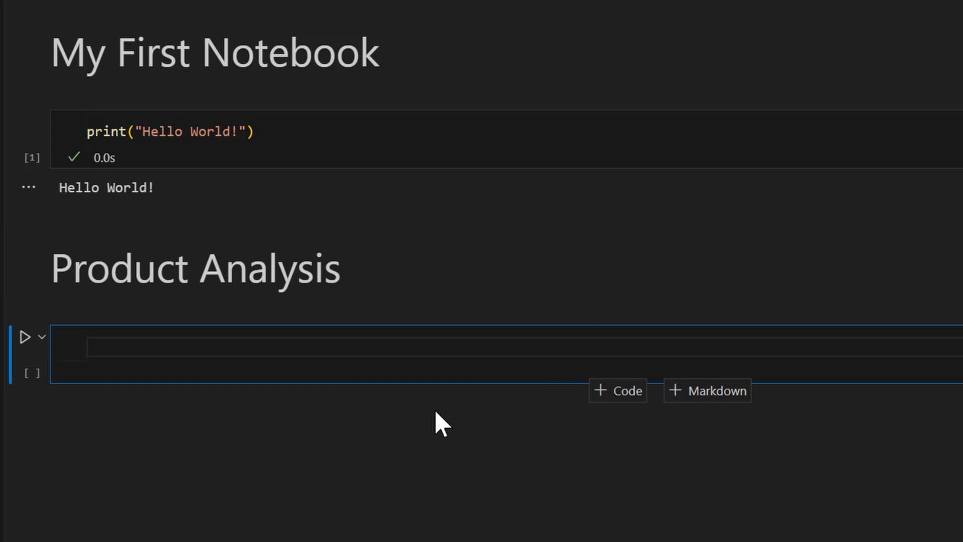
text(import pandas as p)
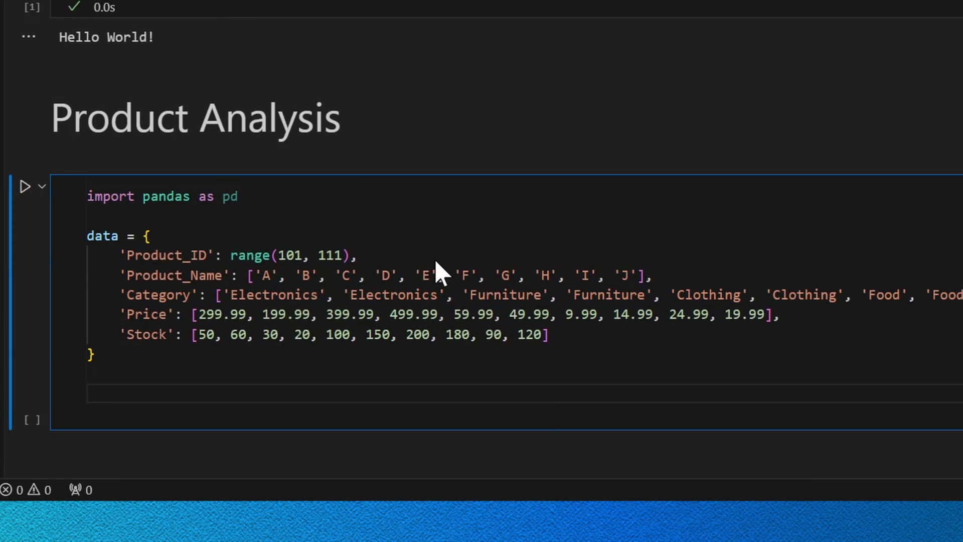
text(df = pd.DataFrame(data)
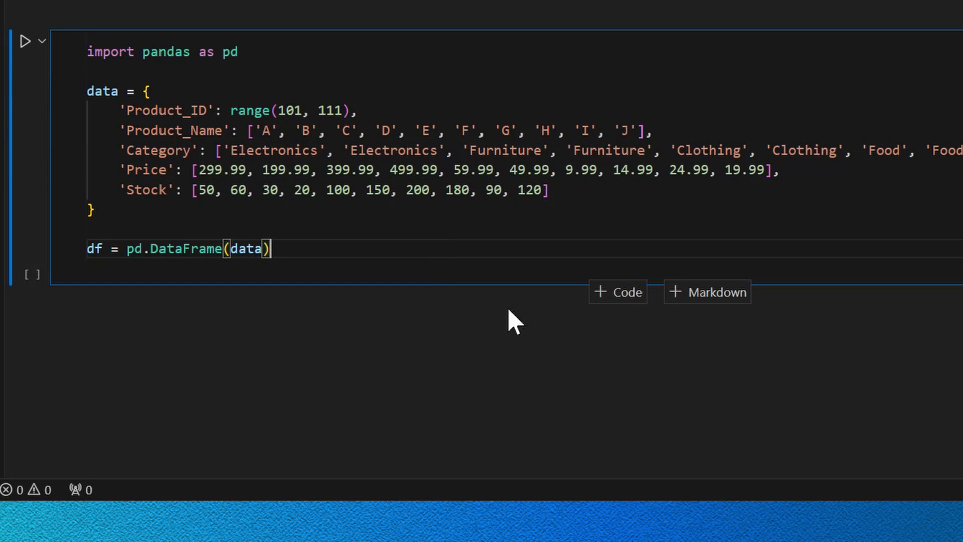
click(618, 292)
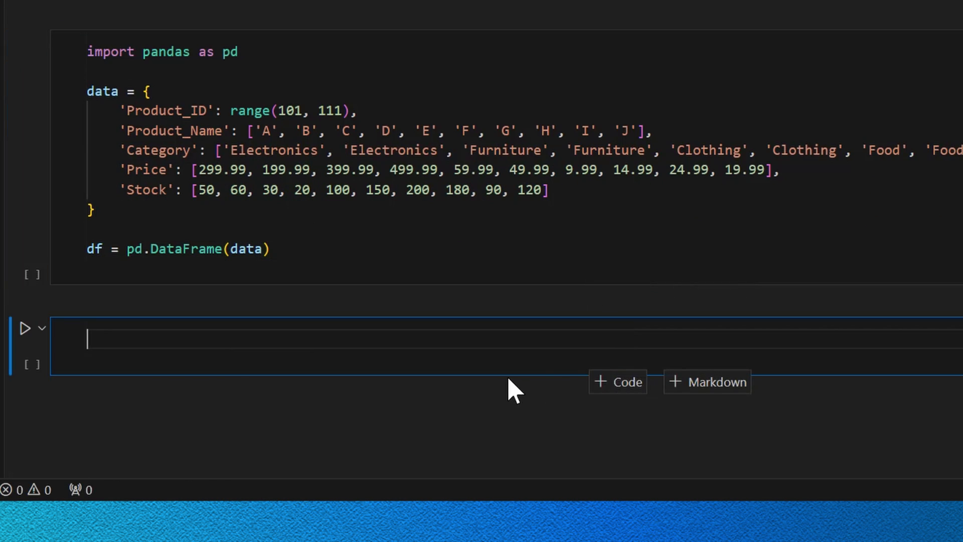
- Type code importing matplotlib.pyplot as plt, scattering df['Price'] vs df['Stock'], then plt.show()
text(import matplotlib.p)
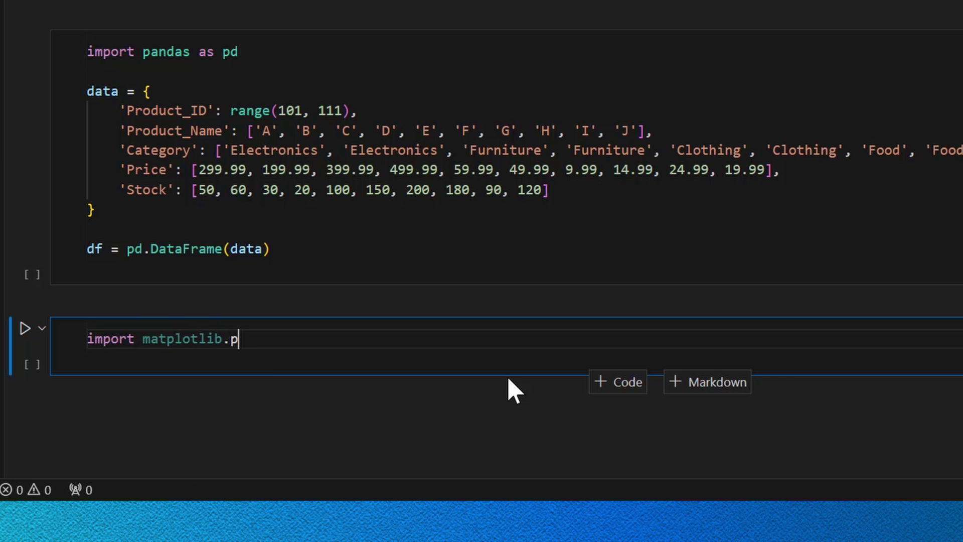
text(yplot as plt)
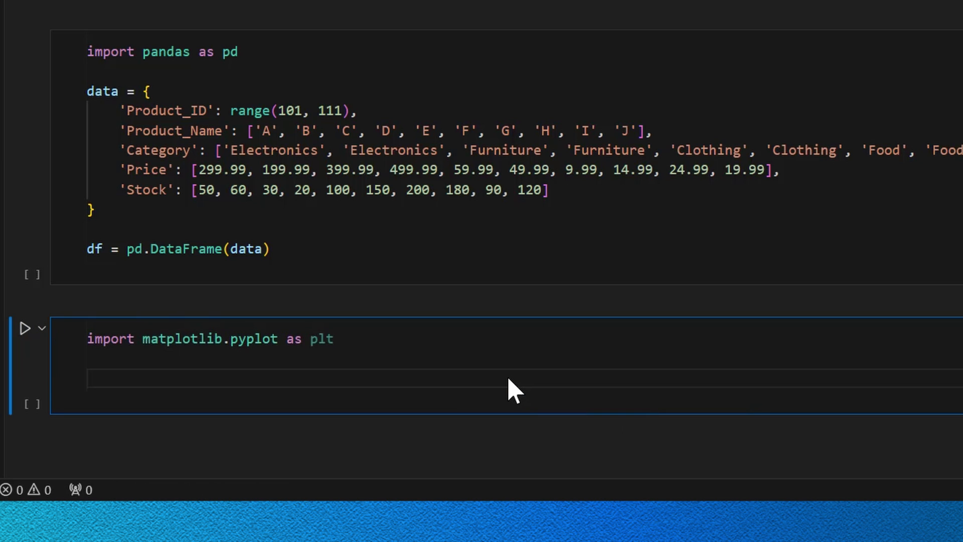
text(plt.scatter()
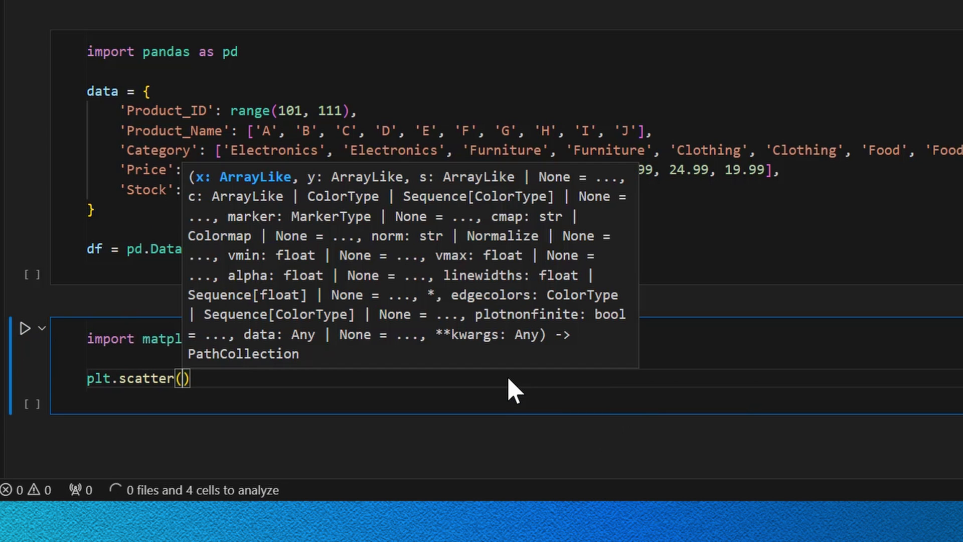
text(df['Price')
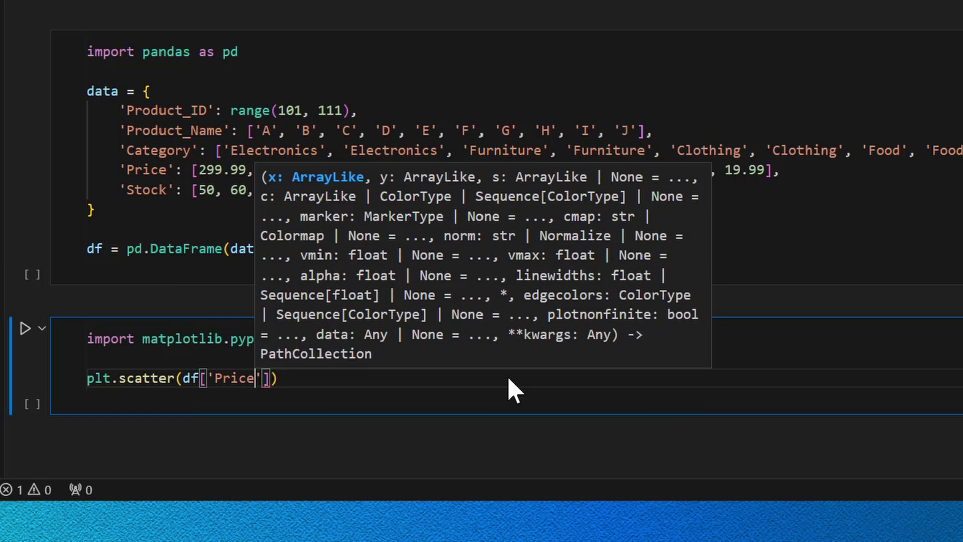
text(, df['Stock')
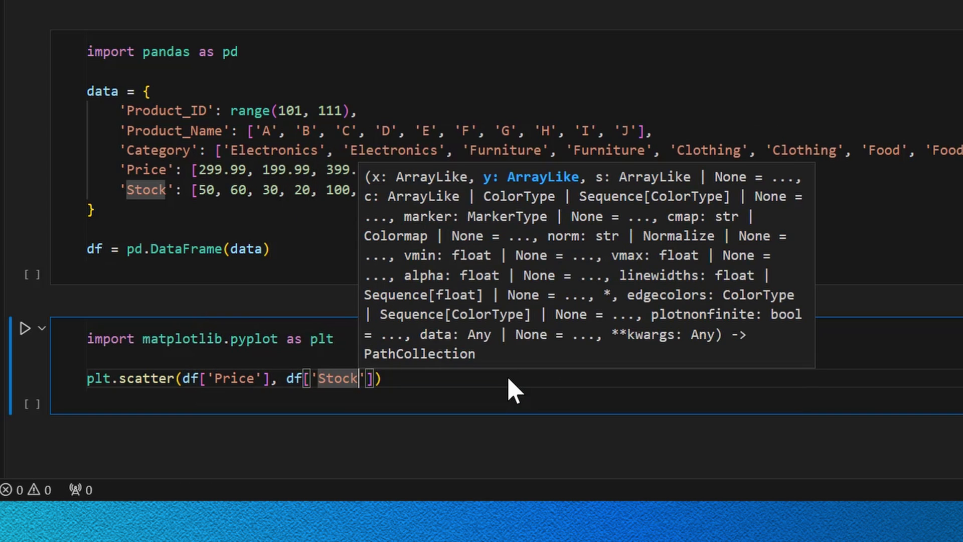
text(plt.show())
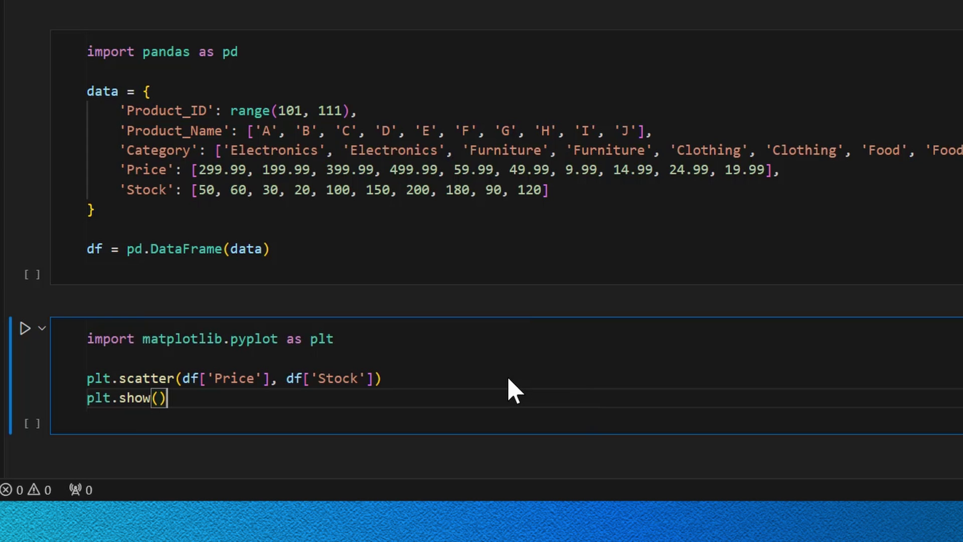
right_click(218, 494)
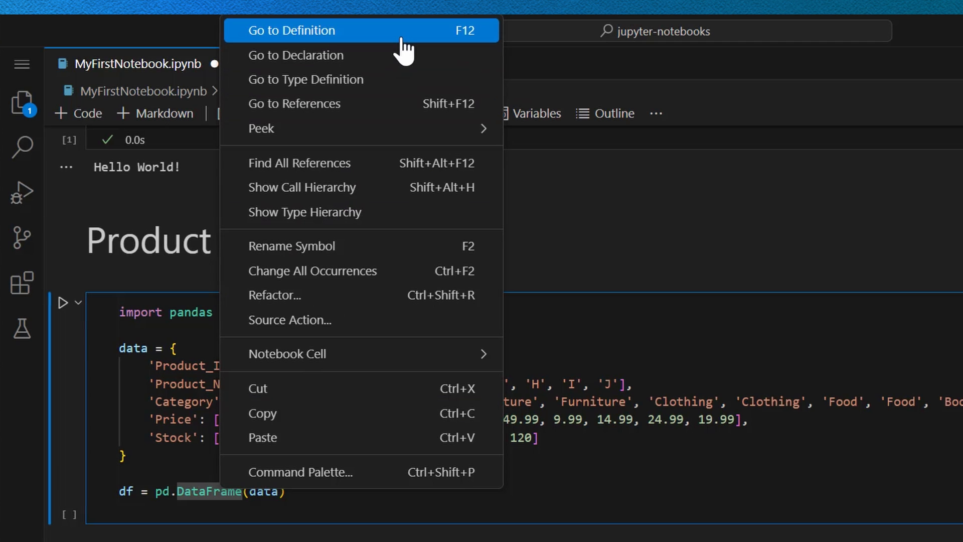
click(291, 30)
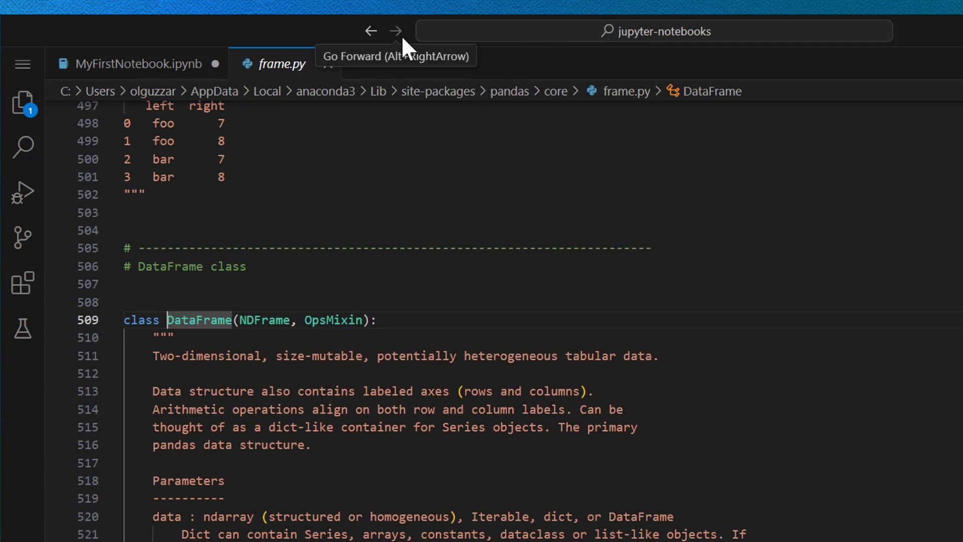
click(135, 62)
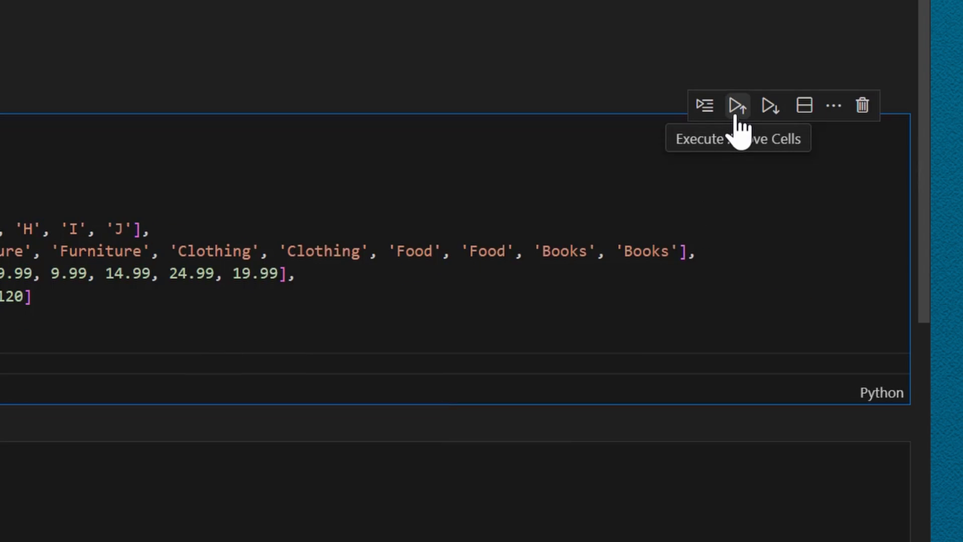
mouse_move(770, 106)
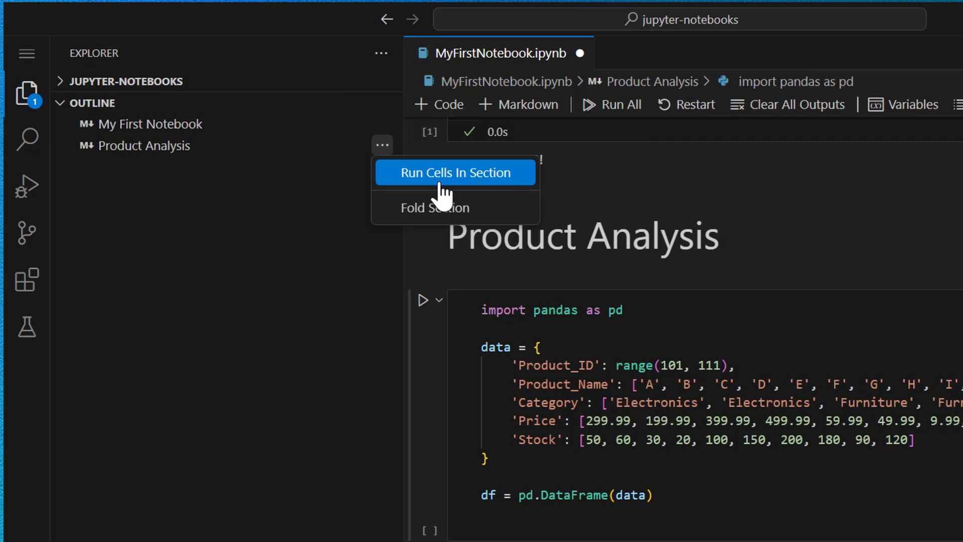
- Run all cells in the Product Analysis section from the Outline view
click(454, 172)
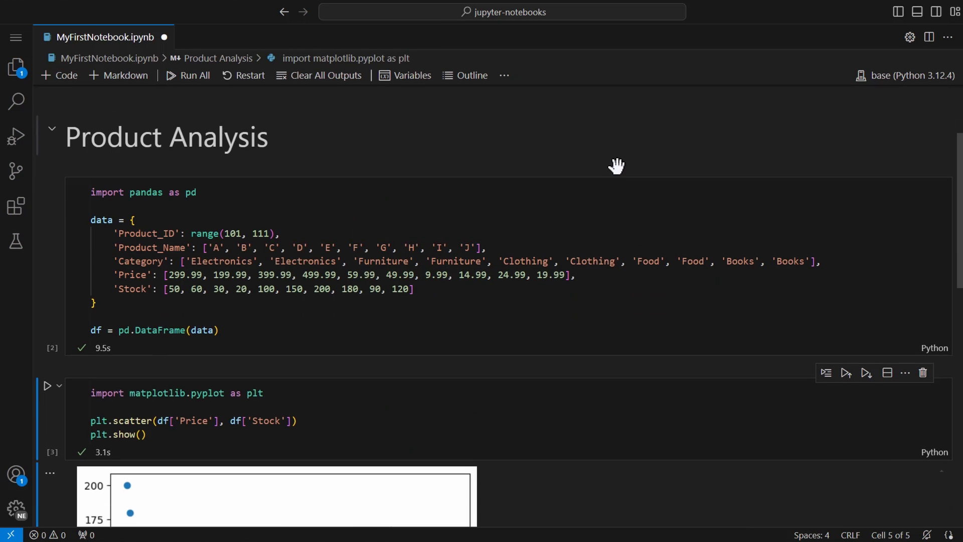
- Break on the df line, Debug Cell, then continue until the cell completes
scroll(down, 3)
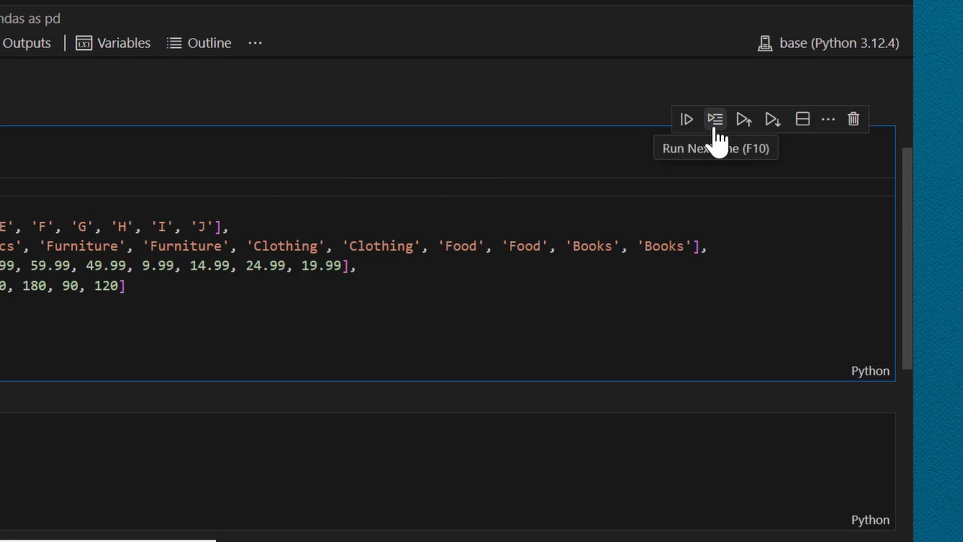
click(715, 119)
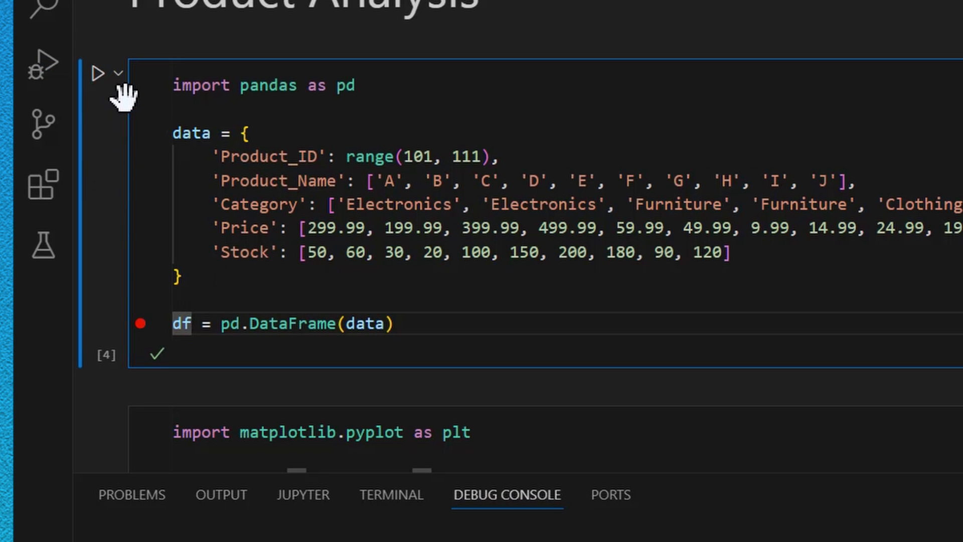
click(118, 73)
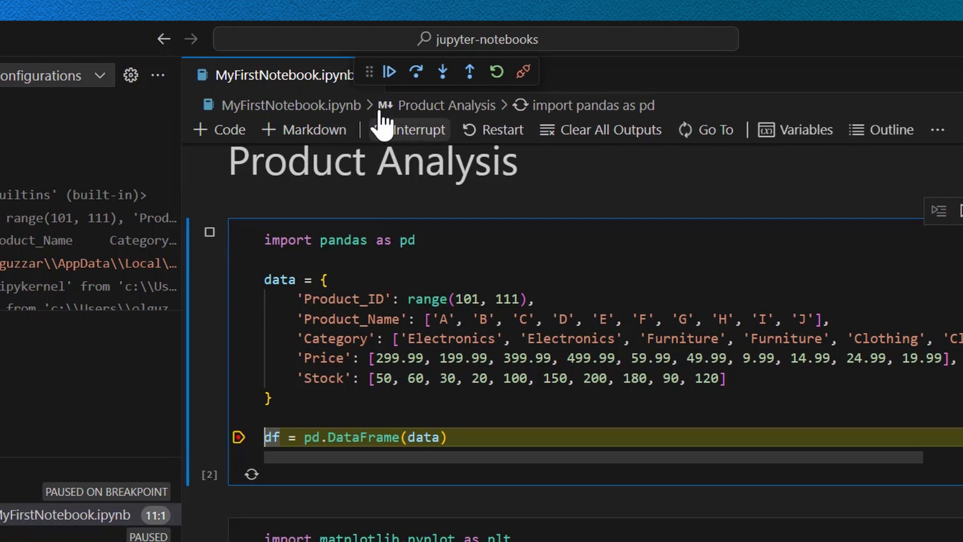
mouse_move(390, 72)
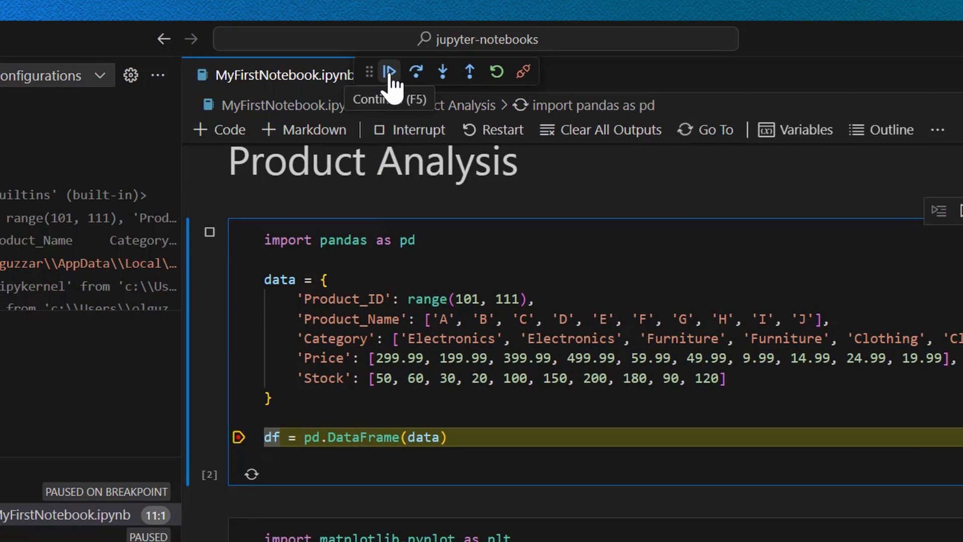
click(389, 72)
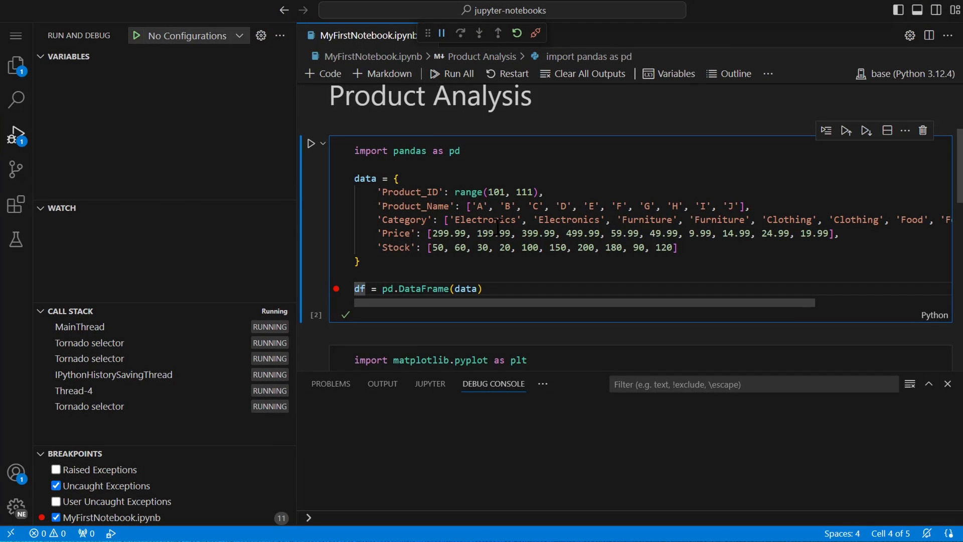
- List notebook variables (data, df, file) and request df in the data viewer
click(16, 129)
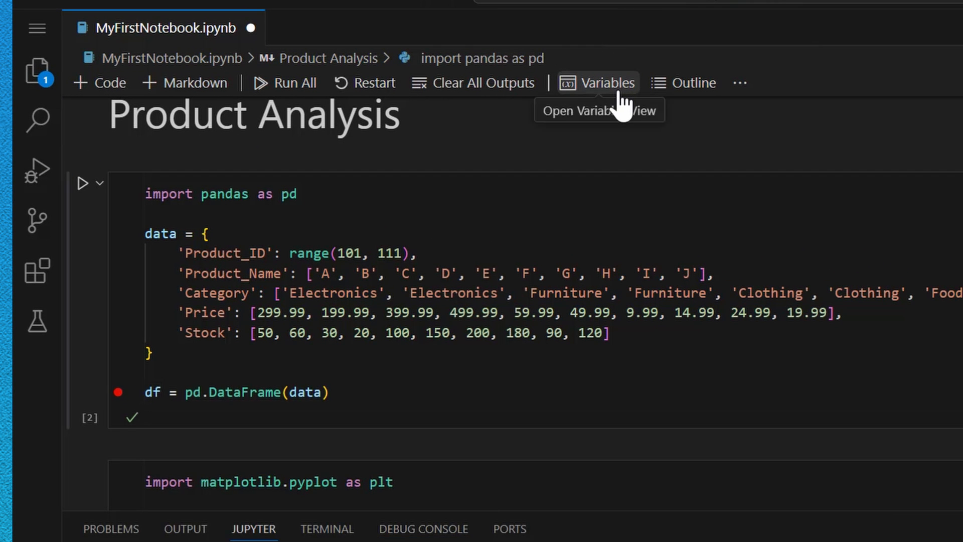
click(599, 83)
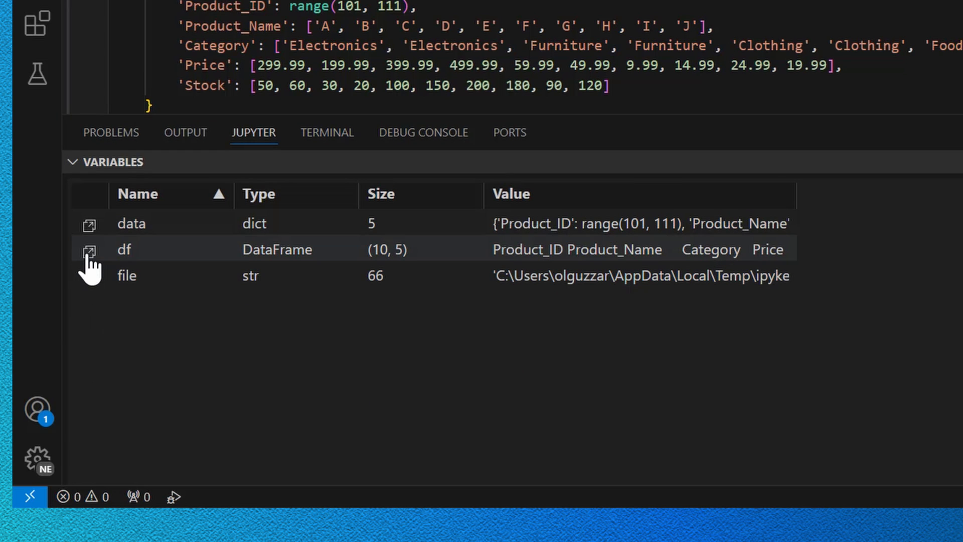
mouse_move(89, 250)
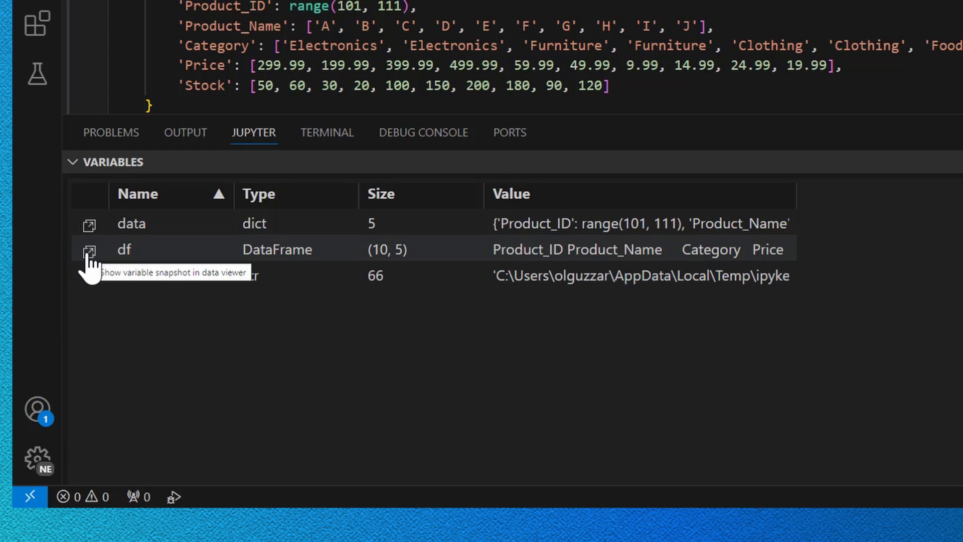
click(89, 248)
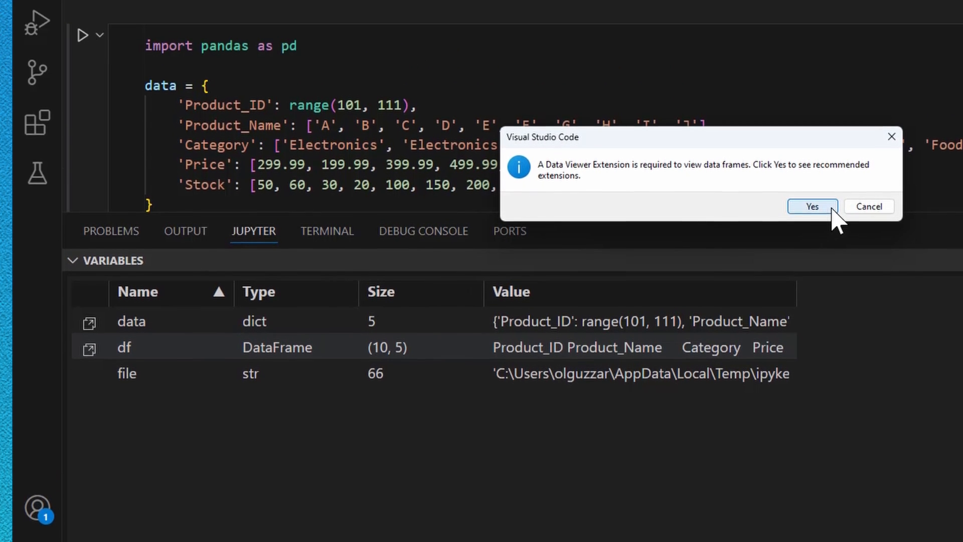
- Install the Data Wrangler extension and scroll through the 10-row, 5-column df grid
click(812, 206)
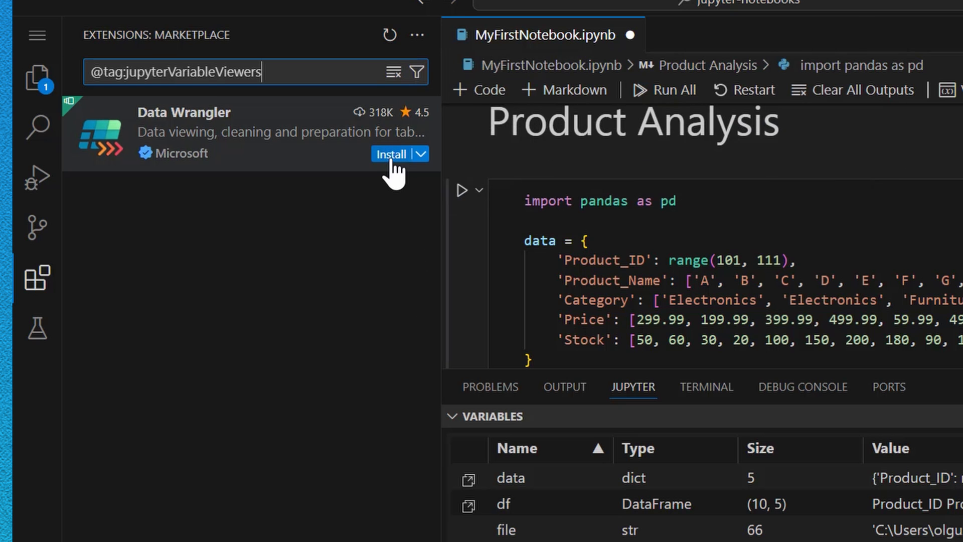
click(392, 154)
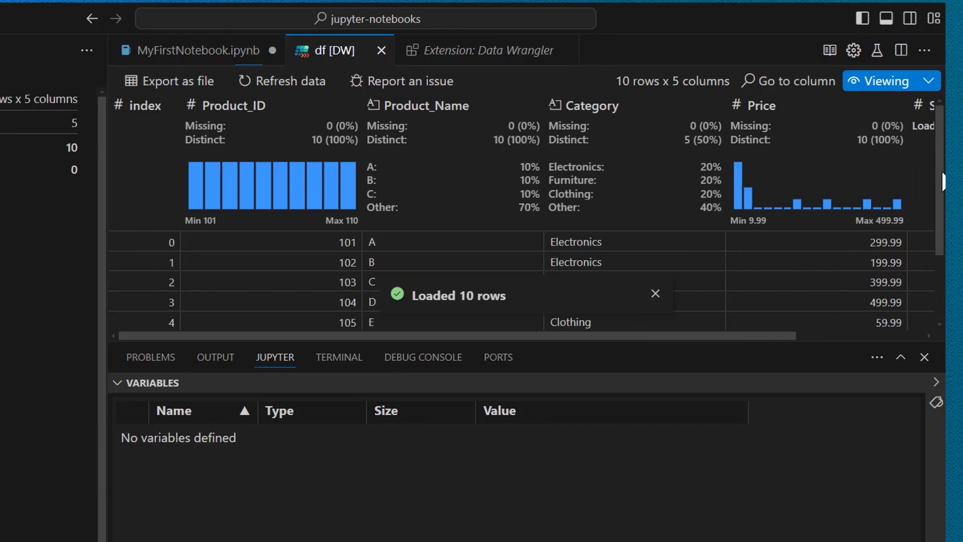
scroll(down, 3)
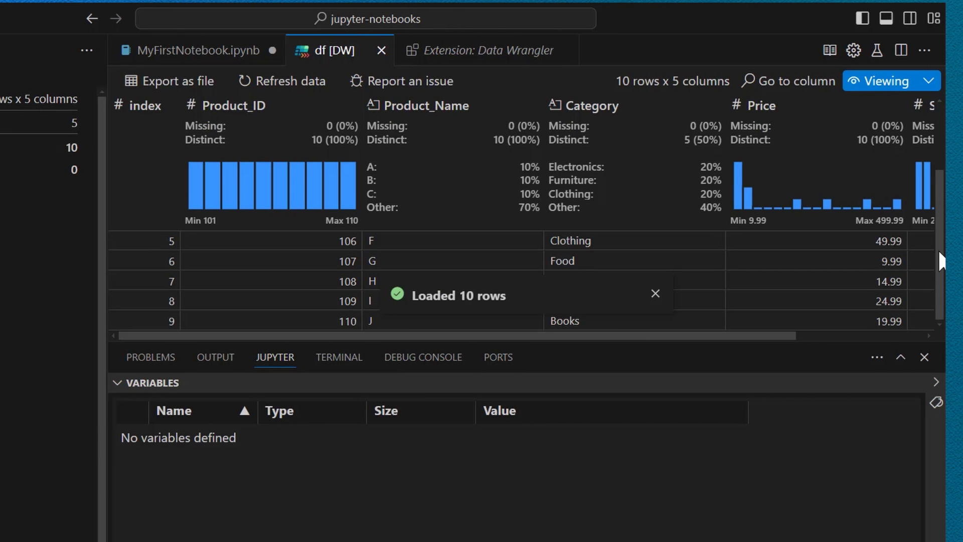